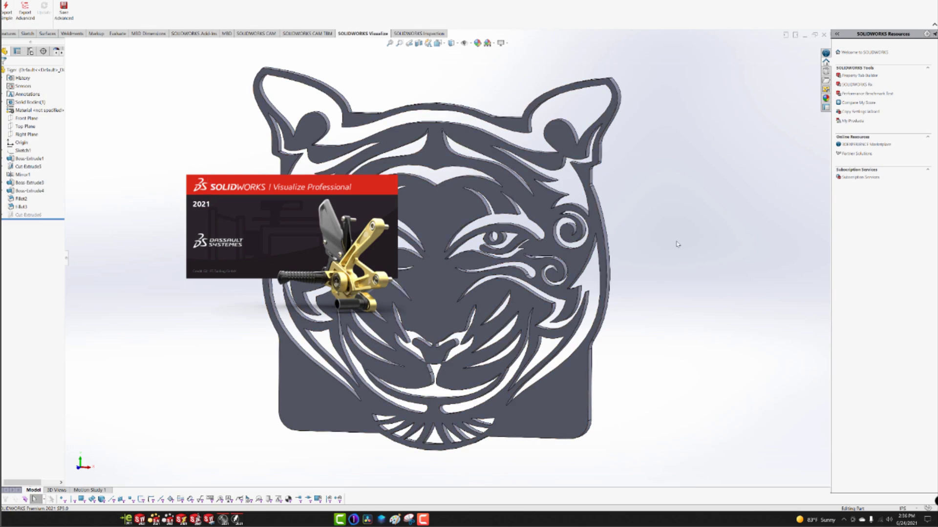
mouse_move(680, 278)
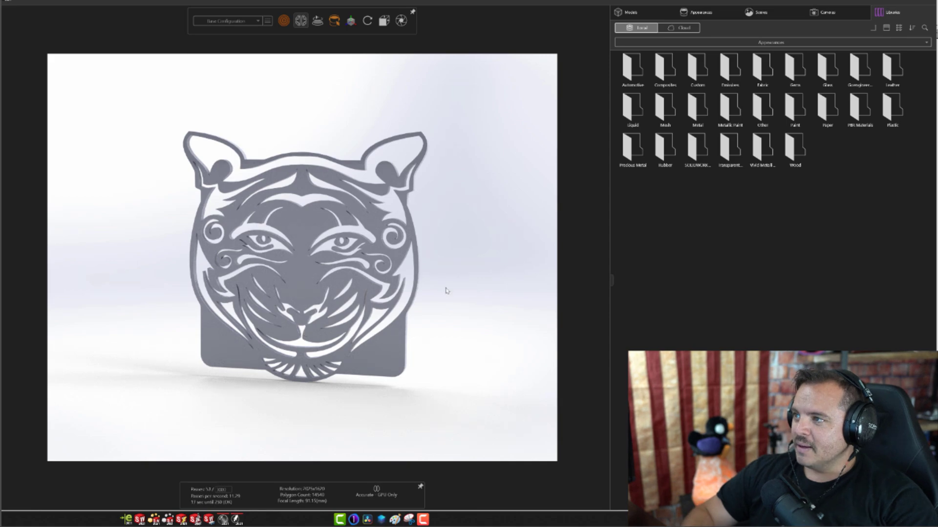
Step: Apply the Anodized Red metal appearance from the library onto the tiger model
click(628, 12)
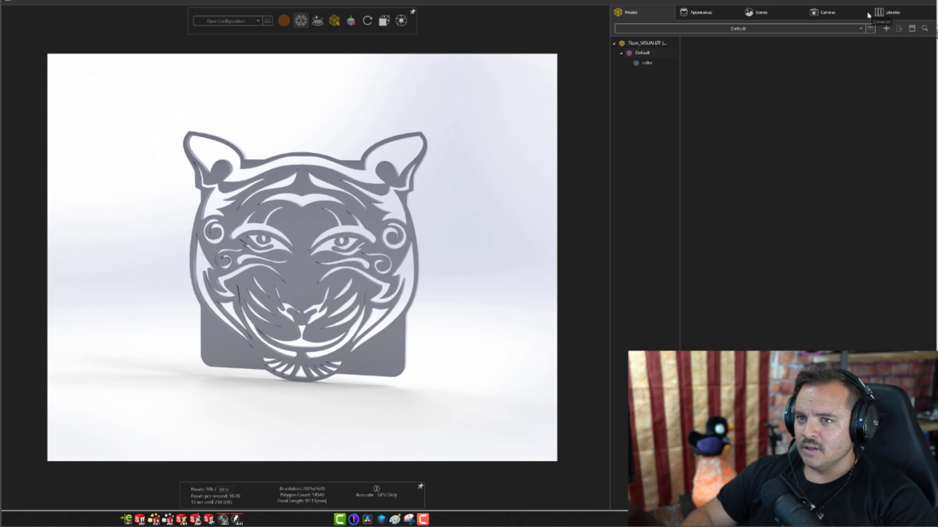
click(892, 12)
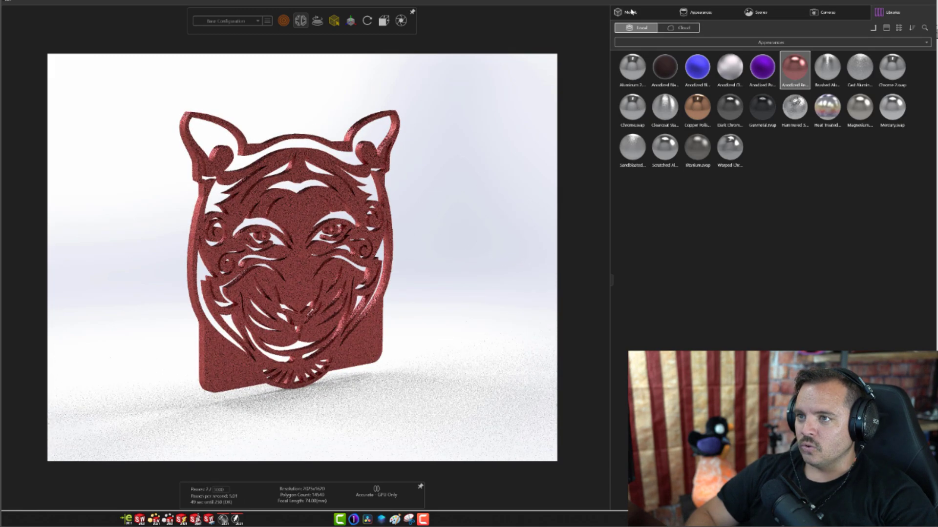
Step: Import the wall model and move the tiger placard flat against it with the transform gizmo
click(630, 12)
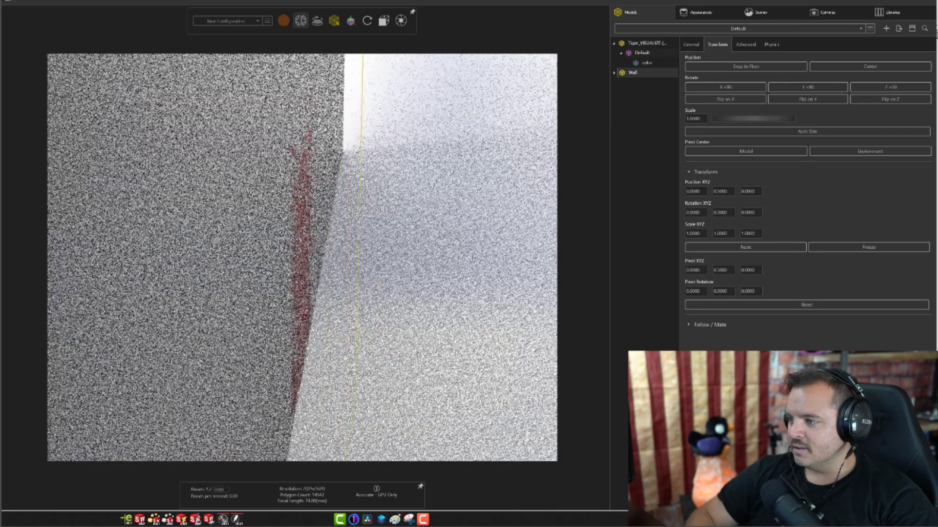
click(350, 21)
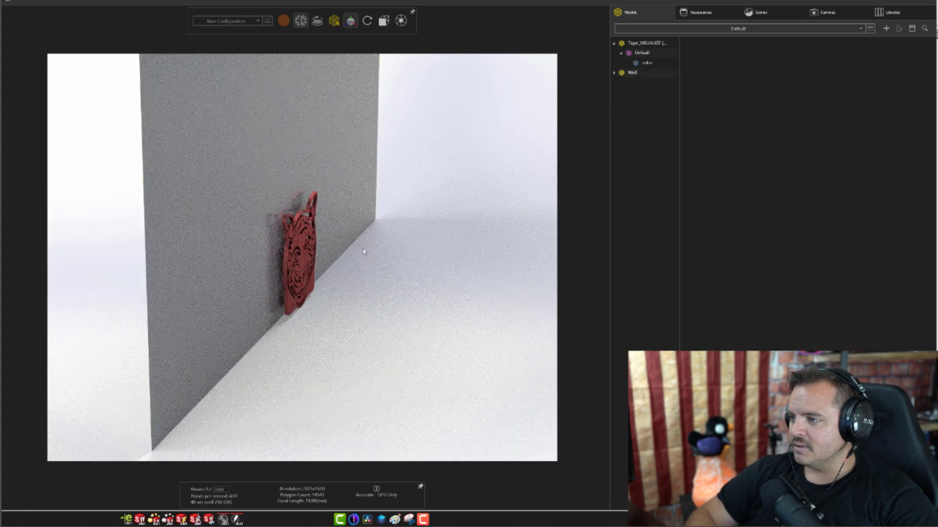
click(298, 251)
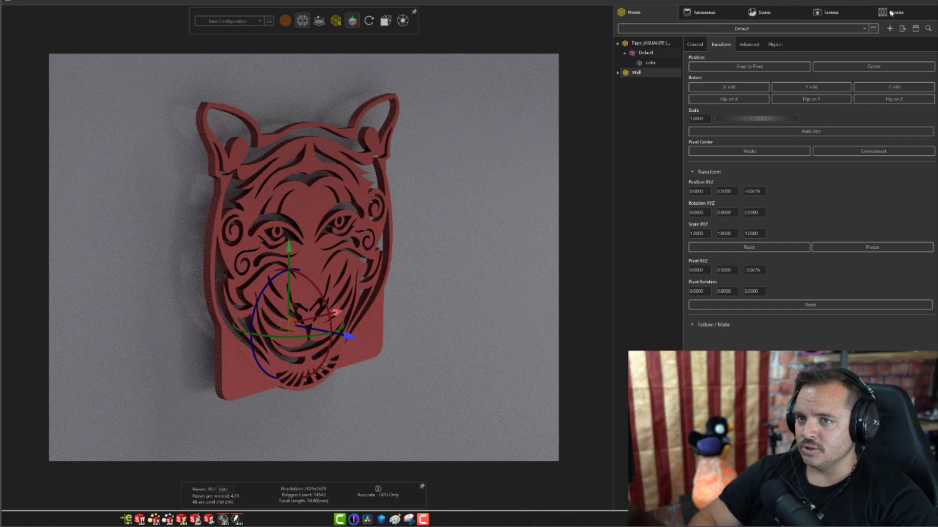
Step: Apply Basic White Paint to the wall and add a bump texture image to it
click(894, 12)
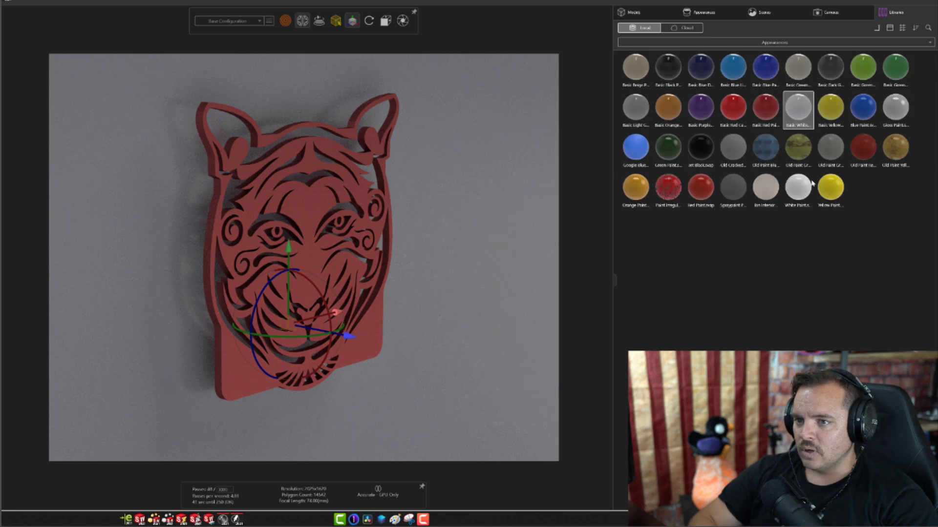
mouse_move(449, 198)
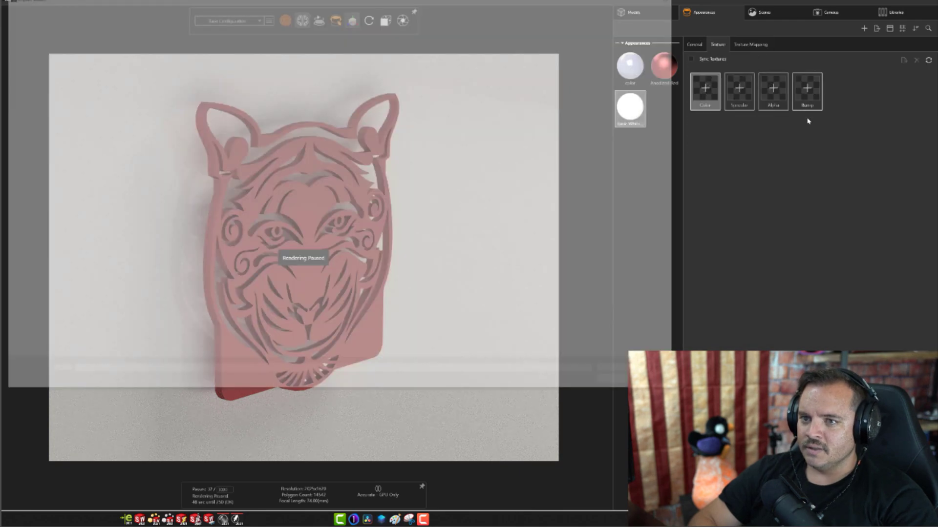
click(705, 88)
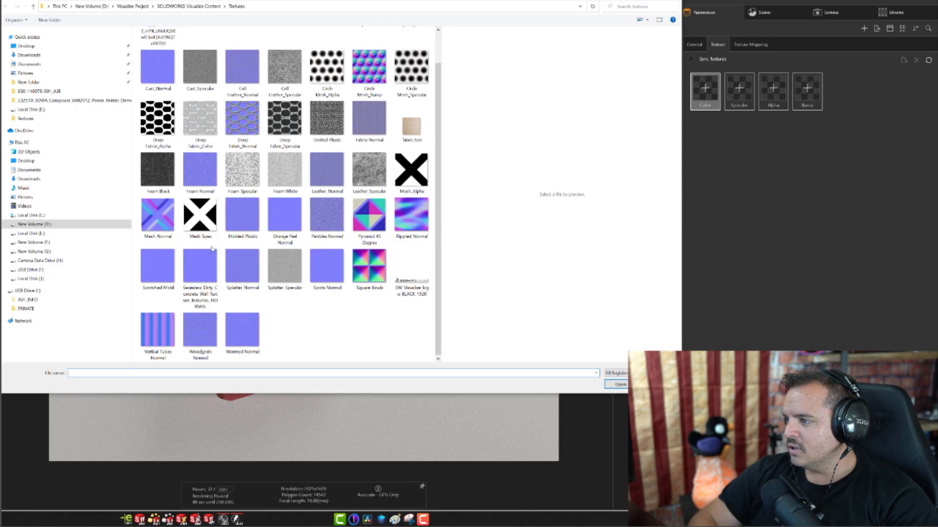
scroll(up, 3)
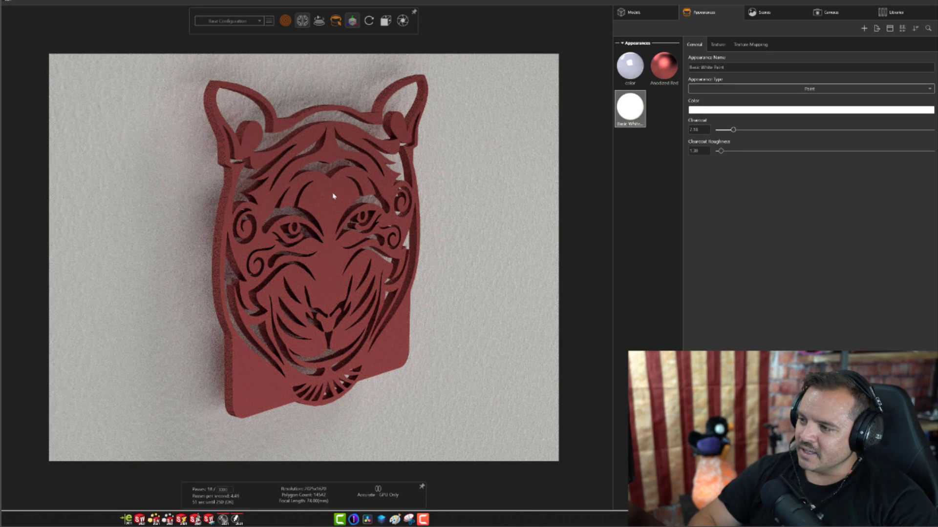
mouse_move(334, 276)
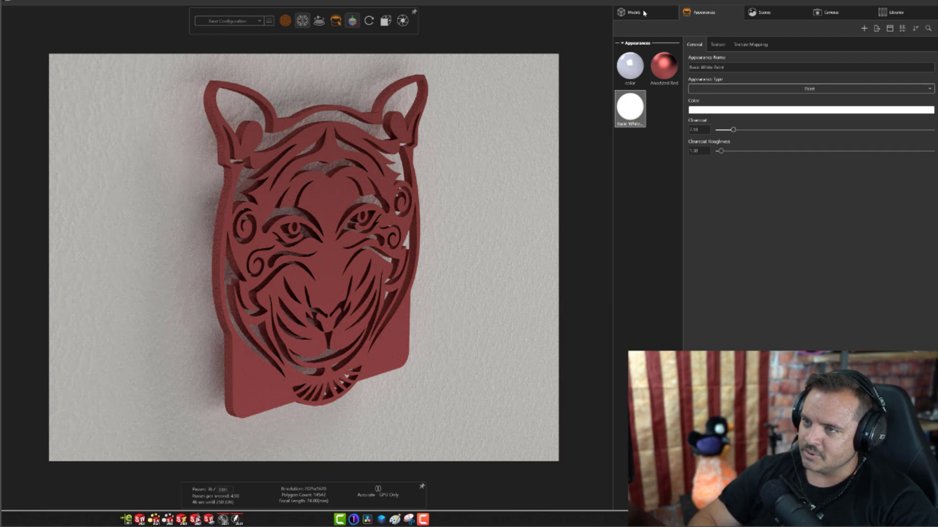
Step: Hide the wall in the model list and select the tiger placard part in Fast render mode
click(630, 12)
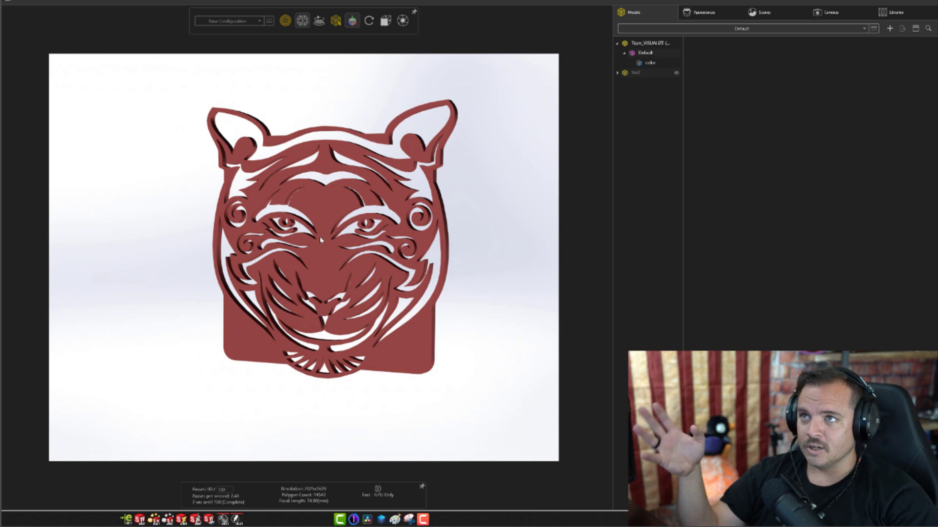
click(351, 21)
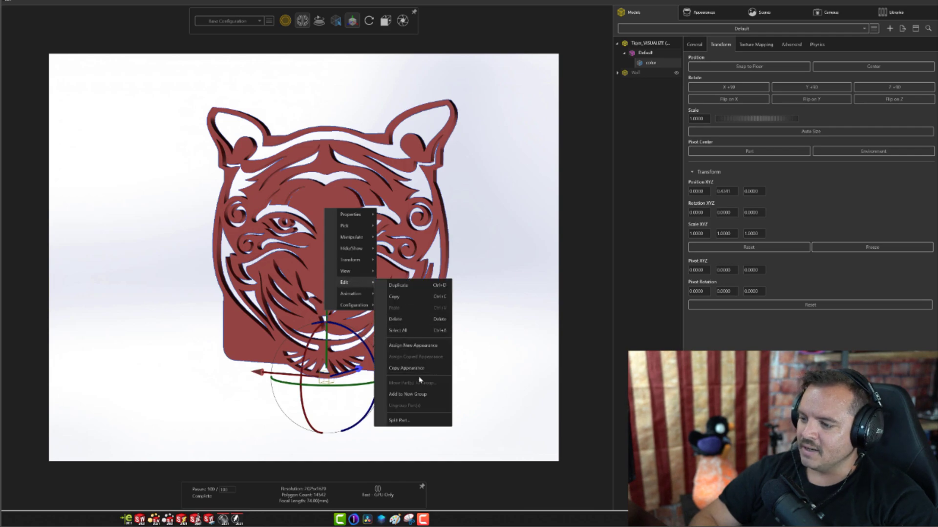
Step: Use Split Part to separate the forehead and nose faces into their own part
click(395, 420)
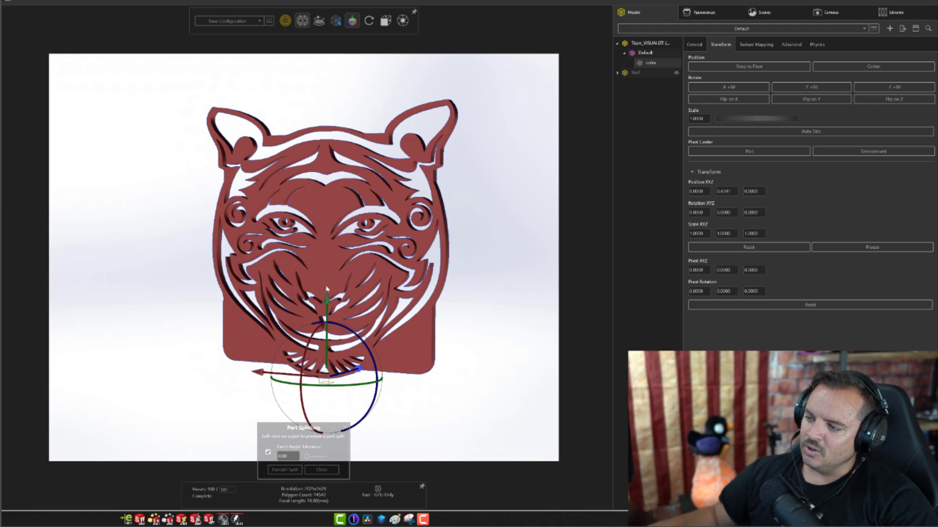
mouse_move(323, 260)
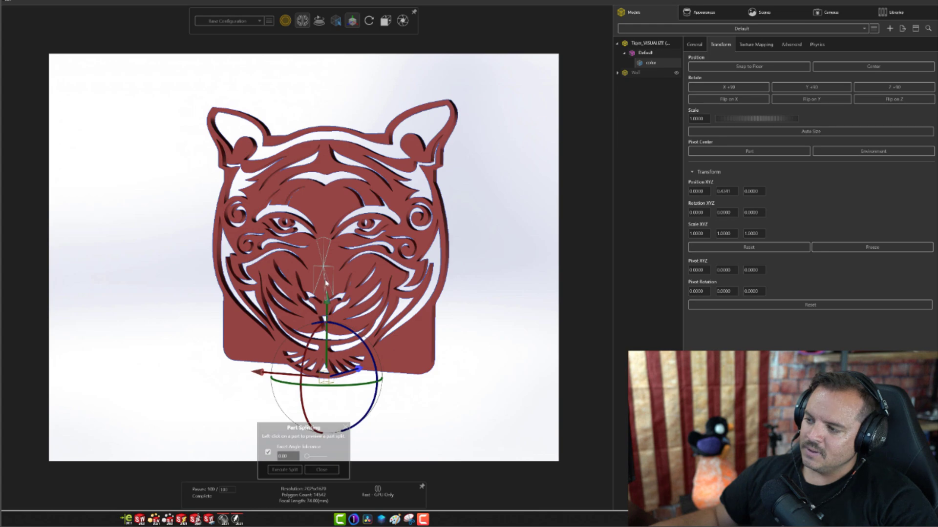
mouse_move(324, 286)
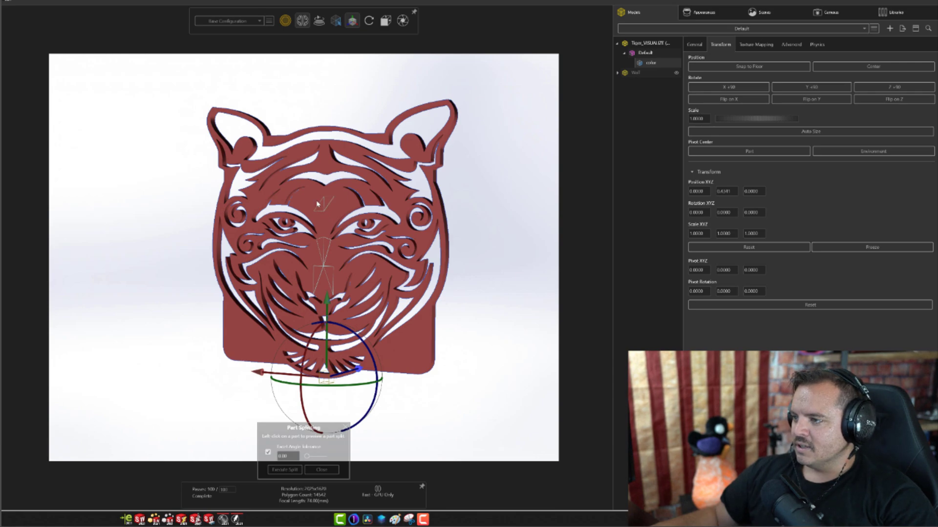
mouse_move(345, 261)
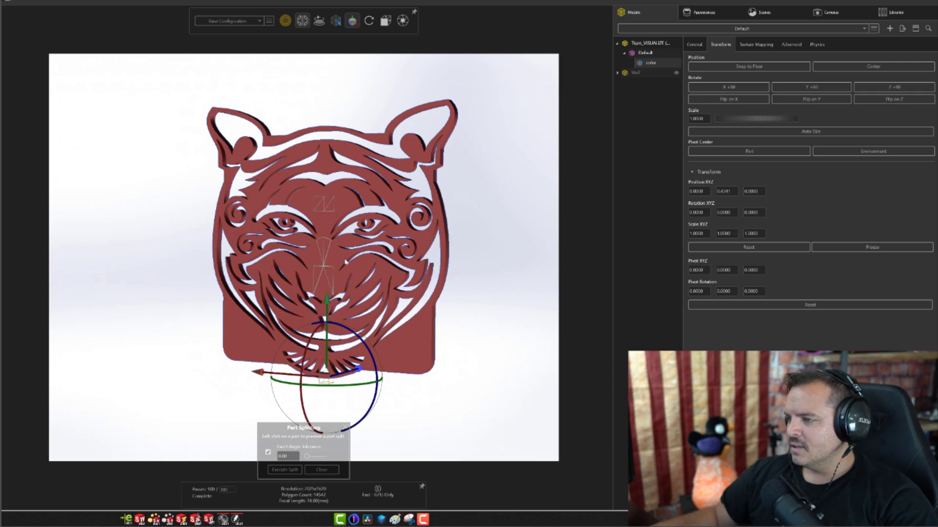
click(285, 470)
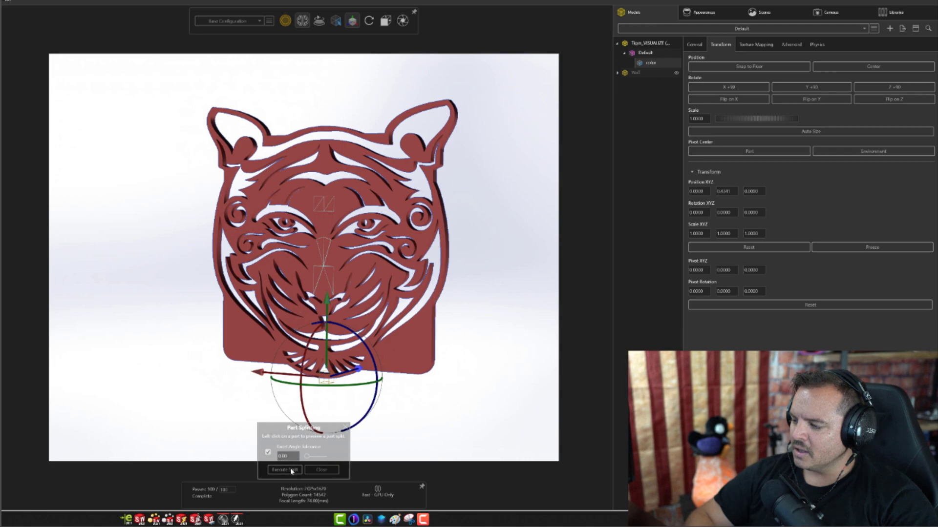
click(284, 470)
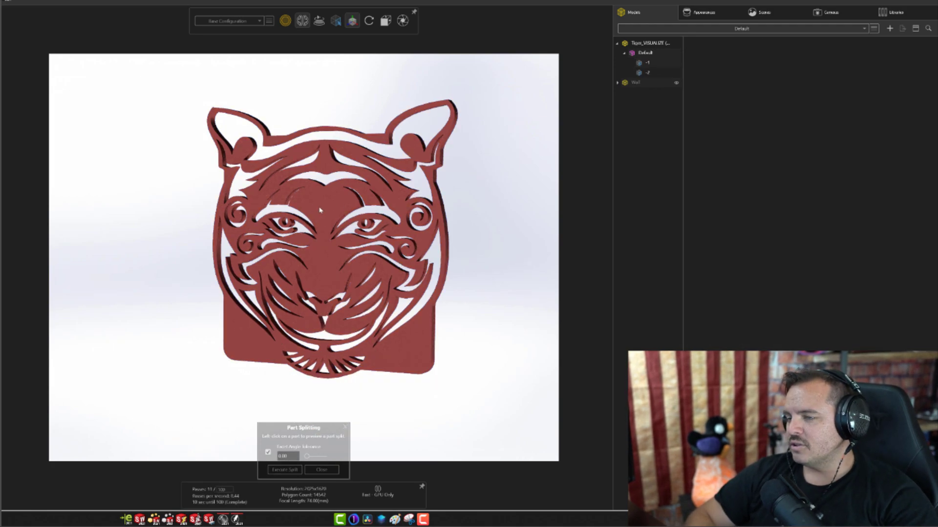
Step: Apply the White Light appearance to the new part and open its settings
click(894, 12)
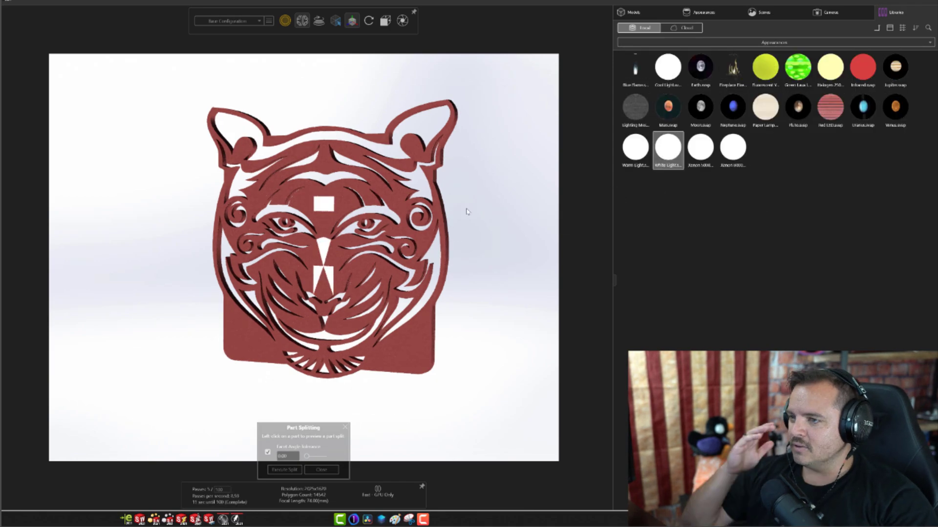
click(702, 12)
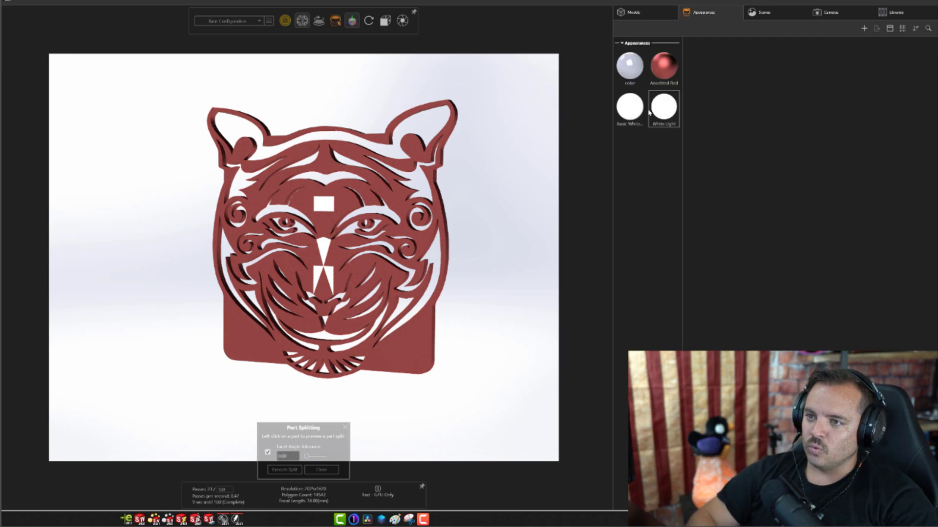
double_click(663, 107)
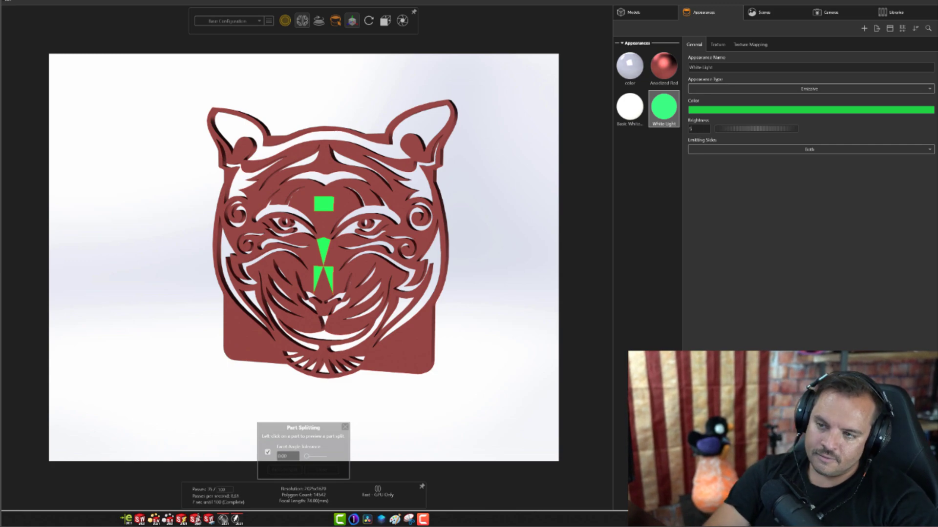
Step: Set the green emissive light to emit from both sides and close its settings
click(809, 149)
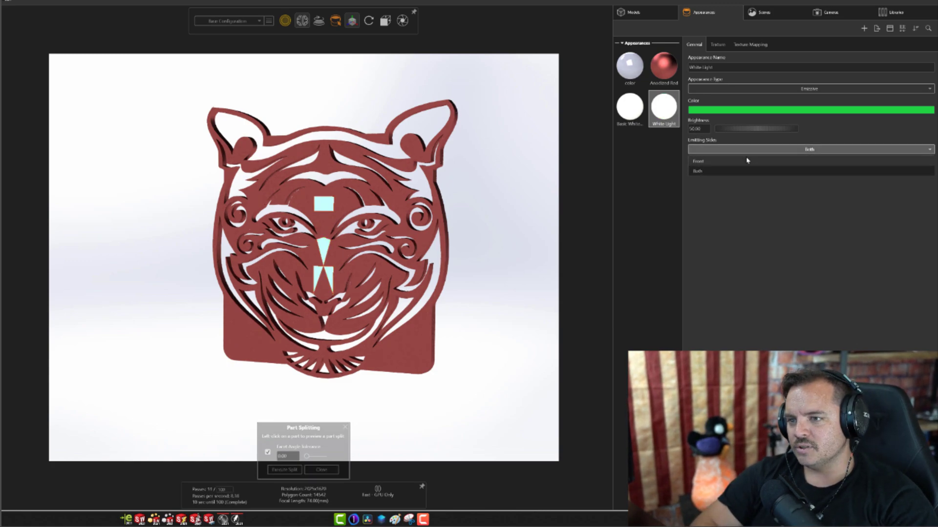
click(699, 161)
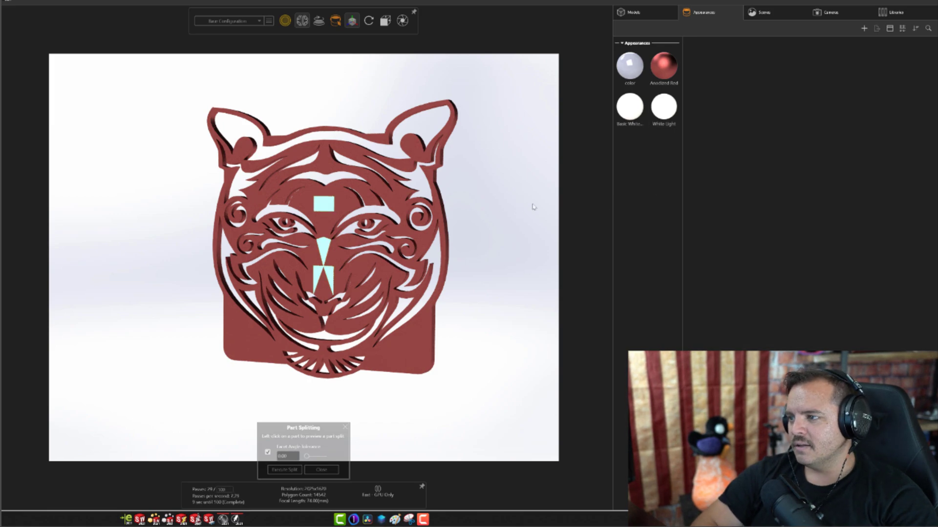
click(662, 108)
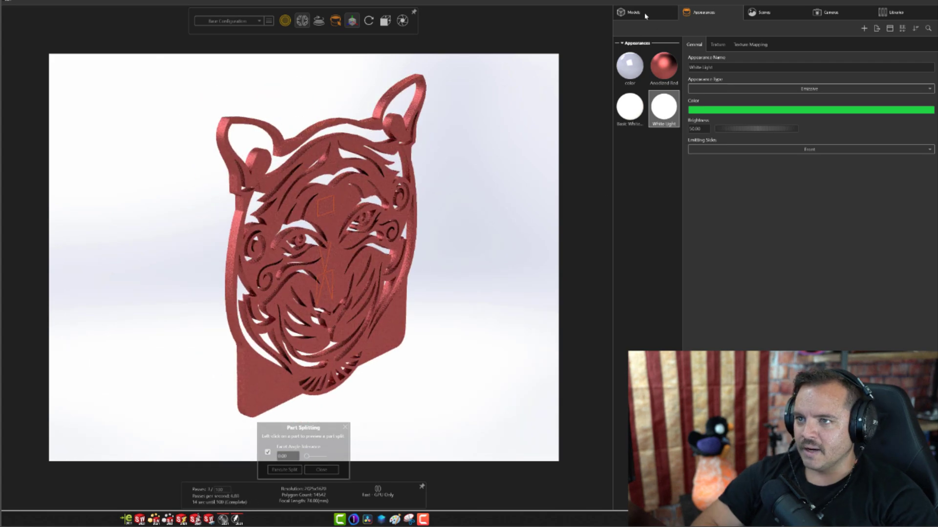
Step: Return to the model list and switch the viewport to Accurate render mode to show the glow
click(630, 12)
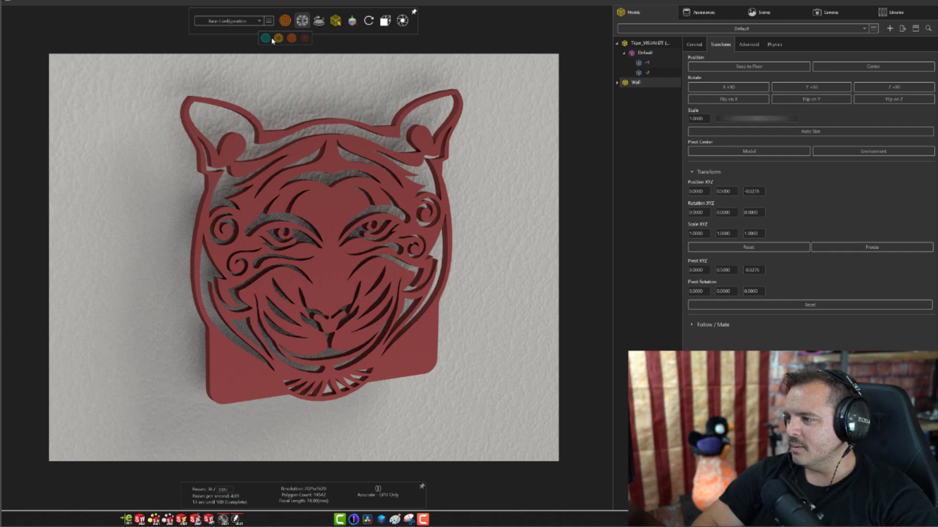
click(265, 38)
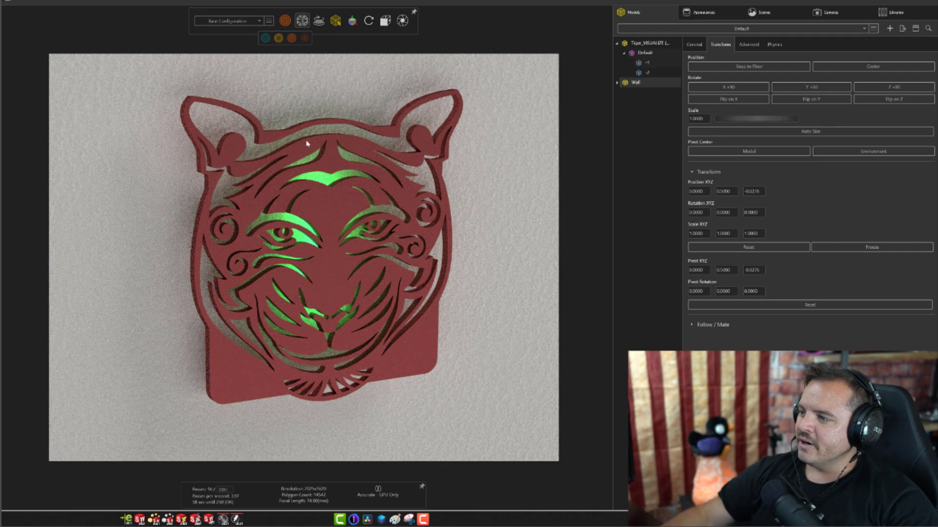
mouse_move(316, 207)
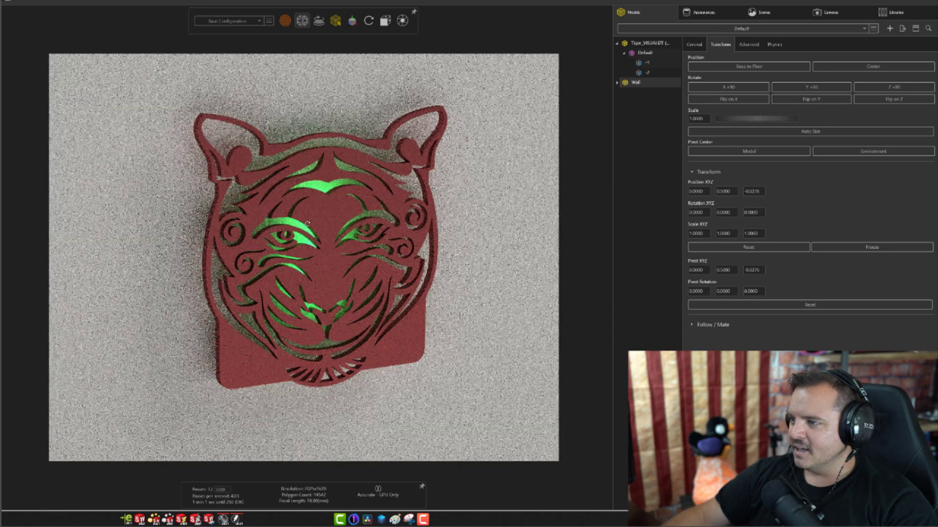
Step: Select Basic White Paint, then enable floor Caustics in the 3 Point Faded environment's Advanced settings
click(702, 11)
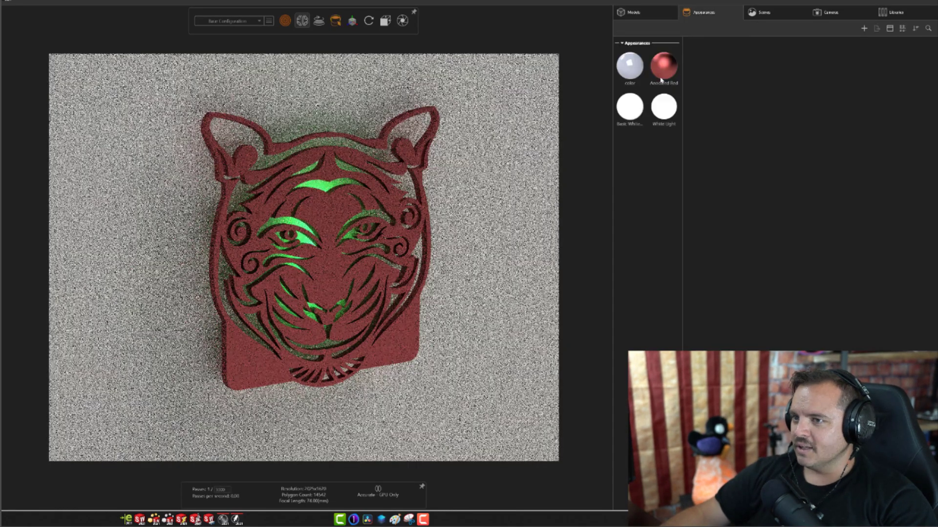
click(662, 67)
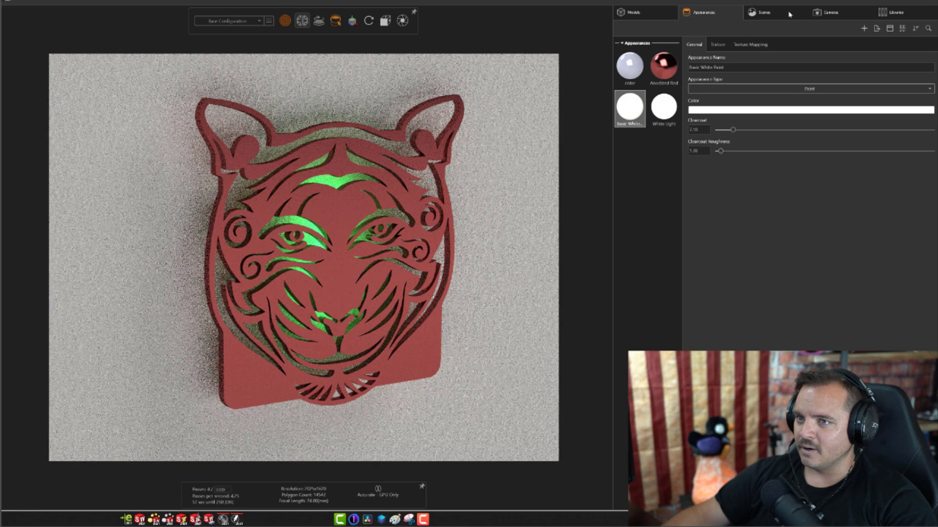
click(764, 12)
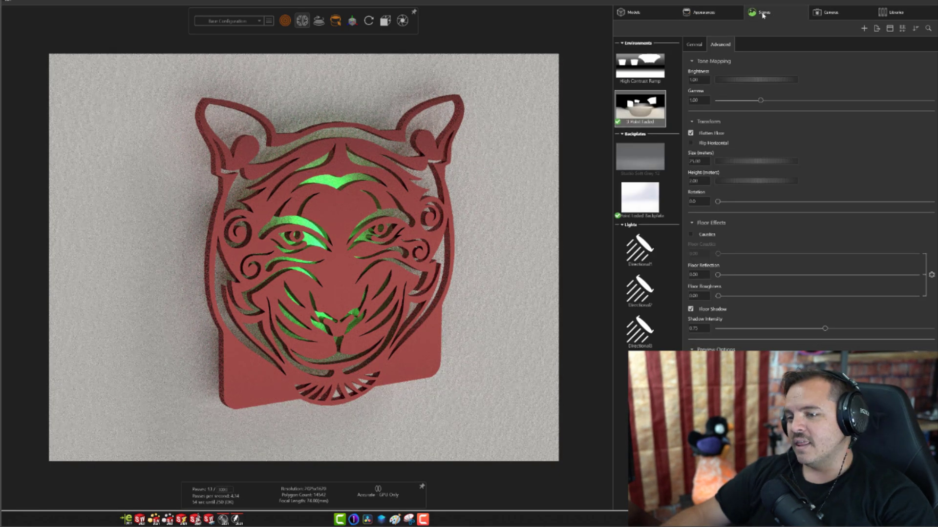
click(690, 234)
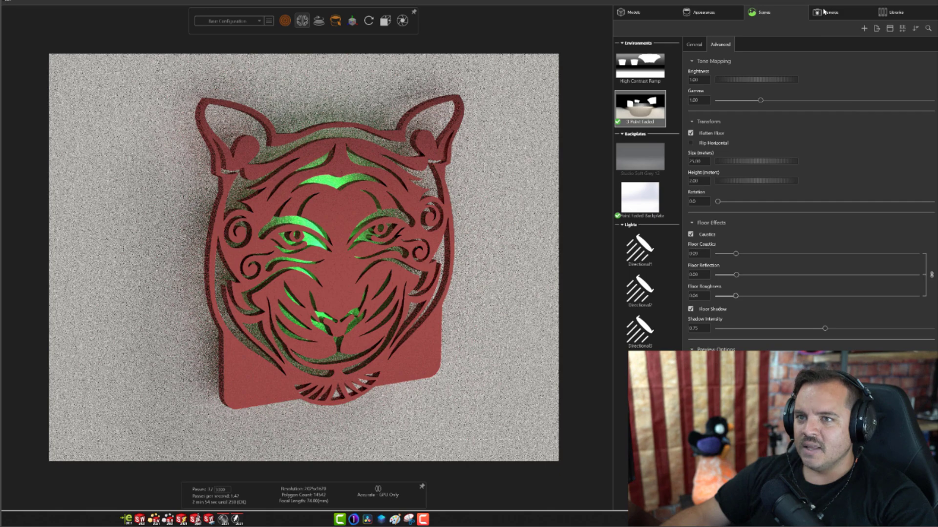
Step: Enable Bloom in the camera filters, adjust intensity and radius, and select the tiger model
click(830, 12)
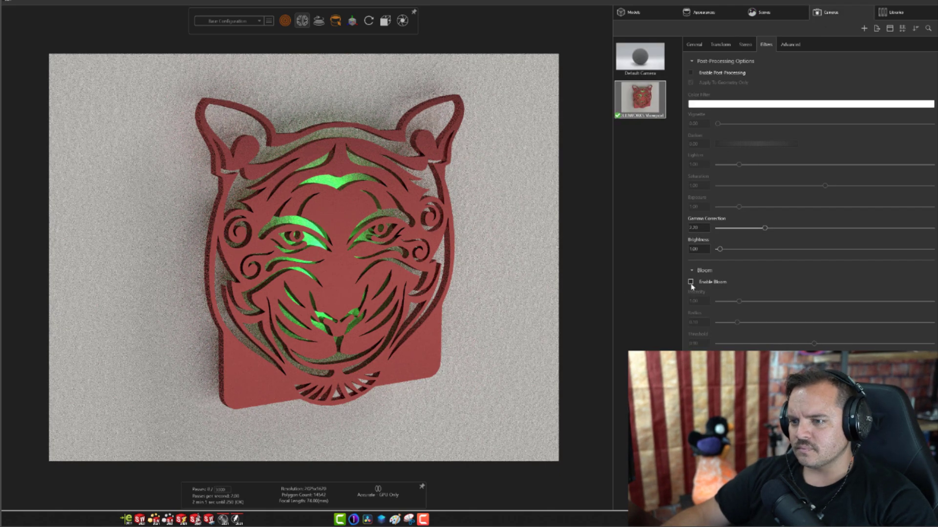
click(691, 281)
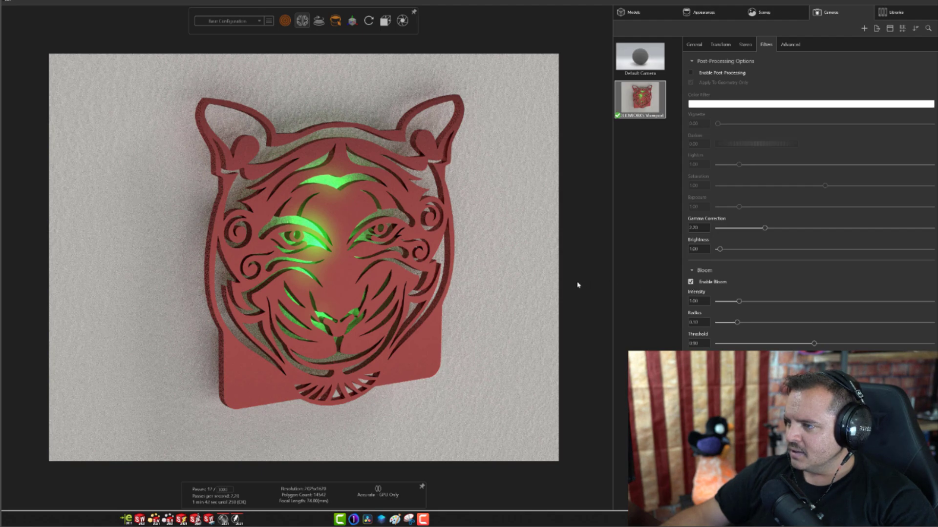
mouse_move(737, 306)
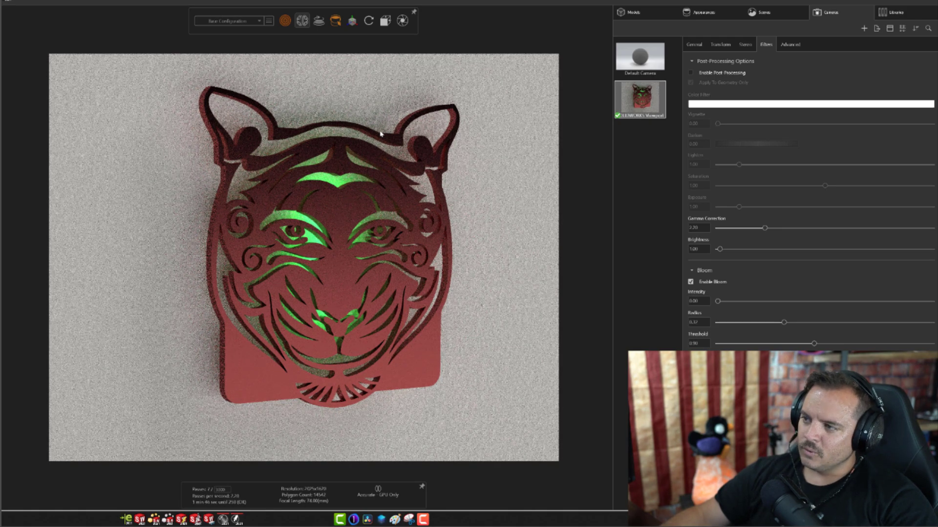
click(339, 21)
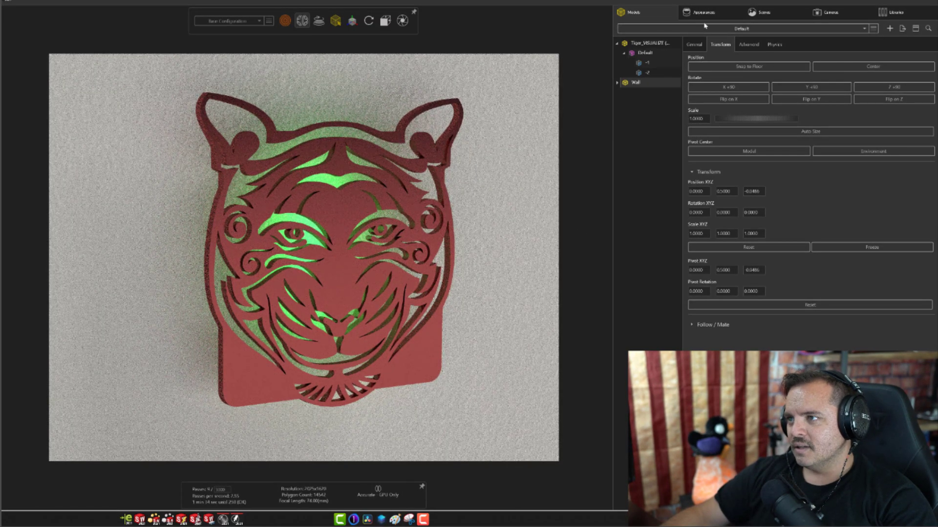
Step: Try the High Contrast Ramp environment from the Scenes tab
click(763, 11)
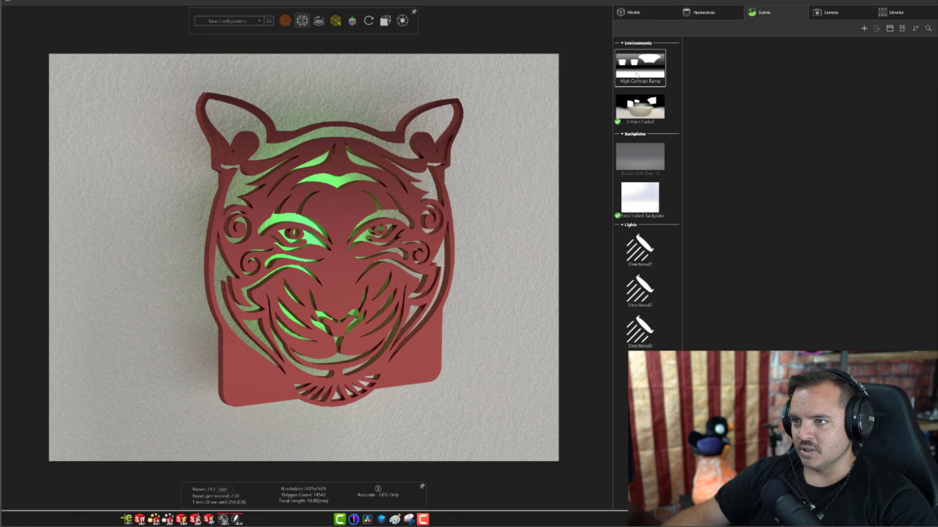
mouse_move(645, 93)
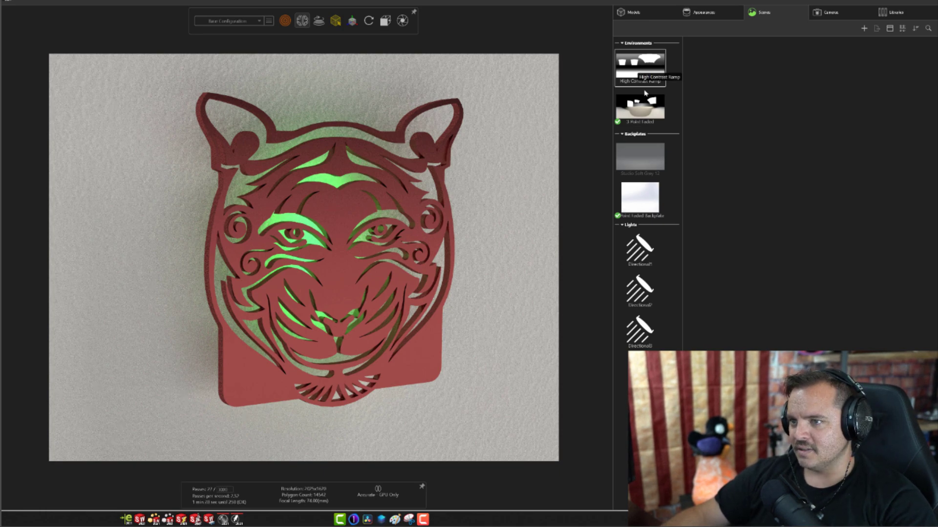
click(638, 66)
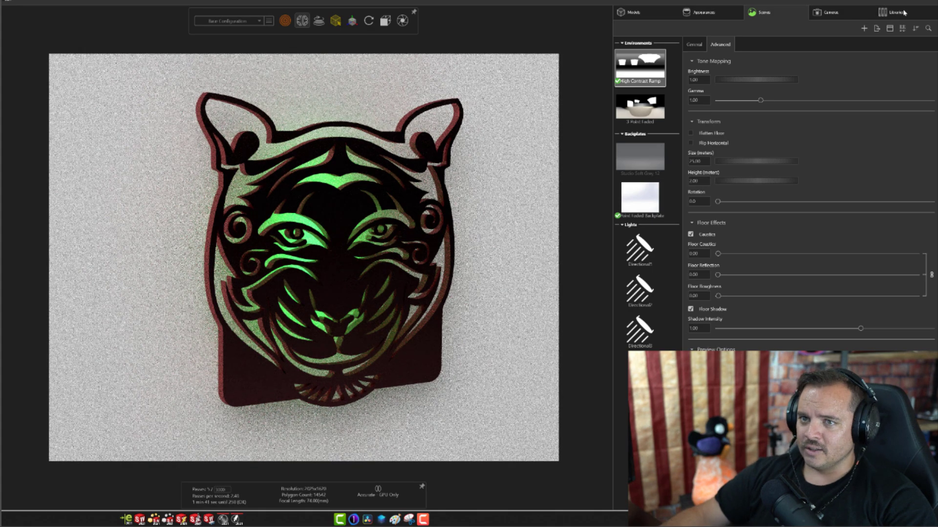
Step: Apply Auto Photo Studio from the library's Environments and open its General settings
click(891, 12)
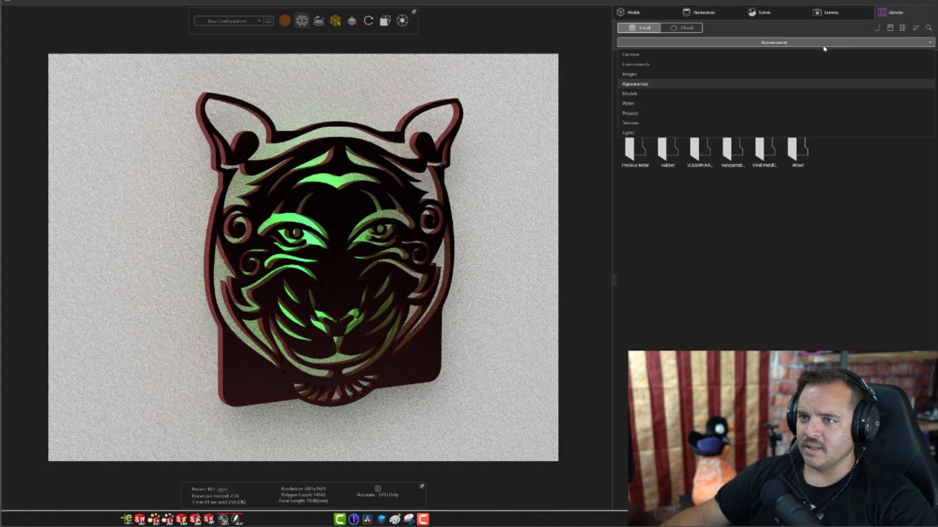
click(635, 64)
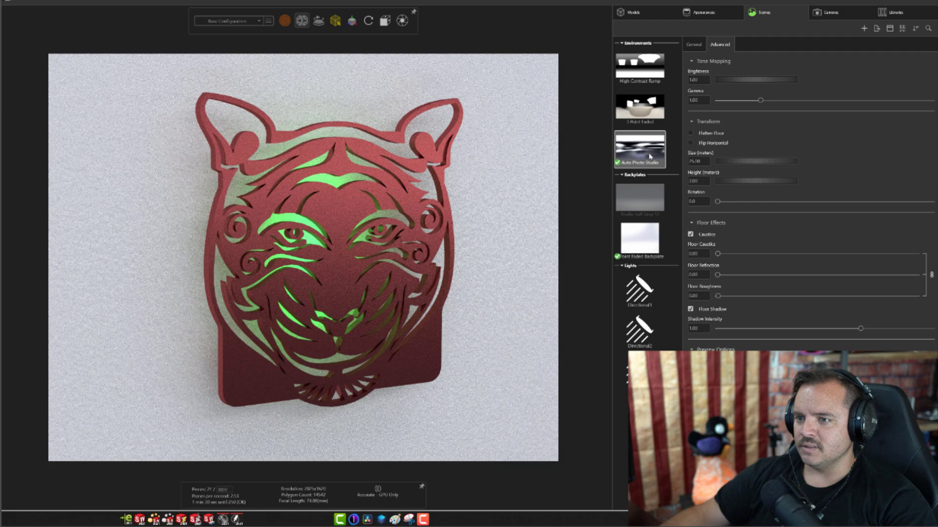
click(694, 44)
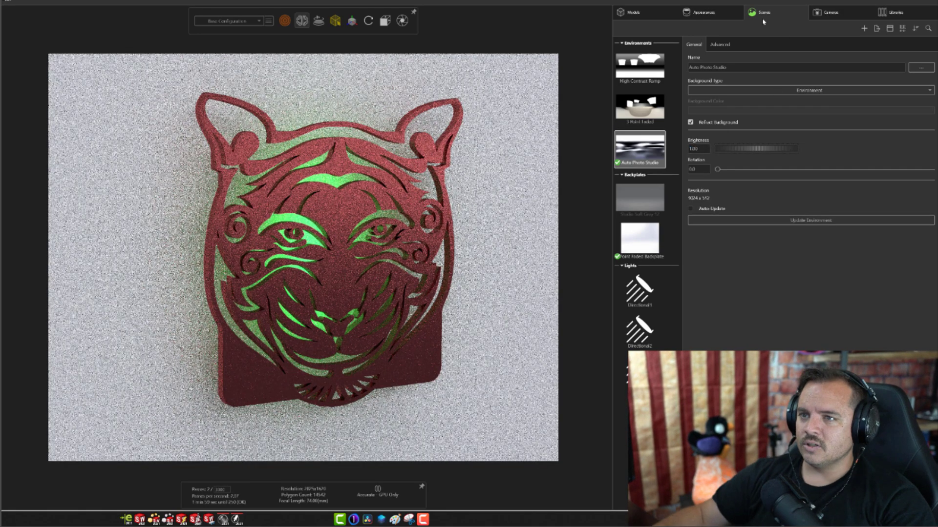
Step: Add a rectangular area light brightening the placard and reduce its rectangle width and length
click(829, 12)
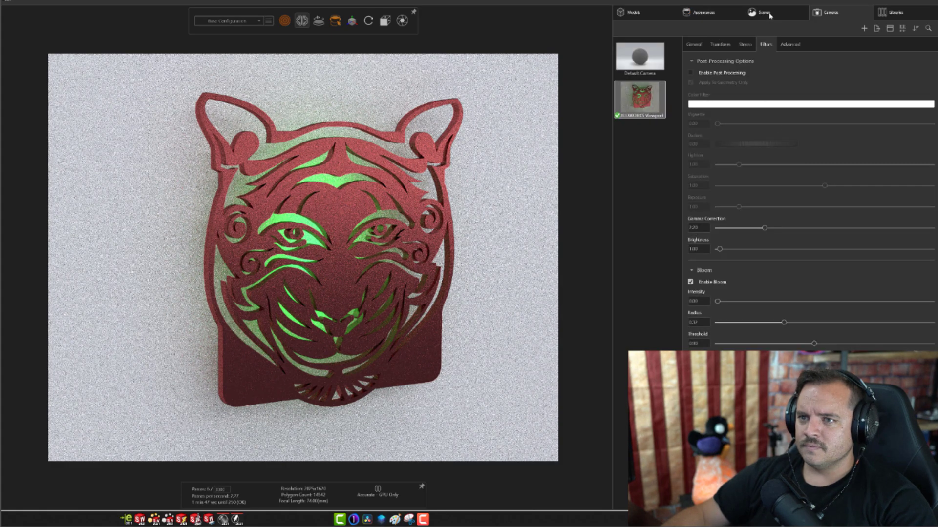
click(764, 11)
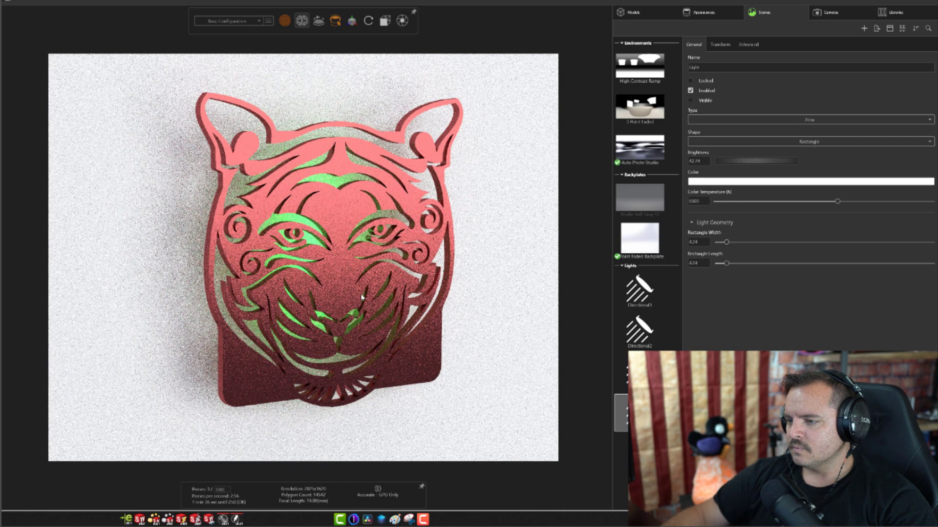
click(353, 21)
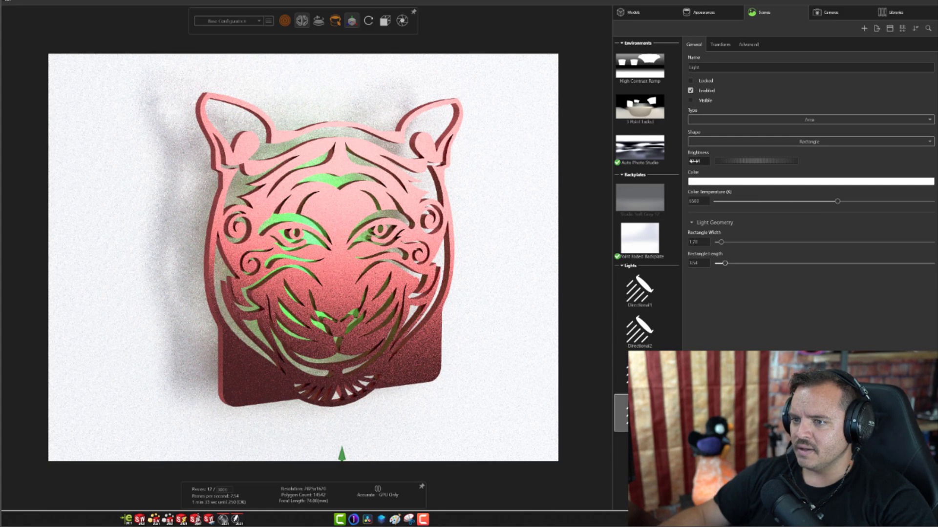
click(706, 12)
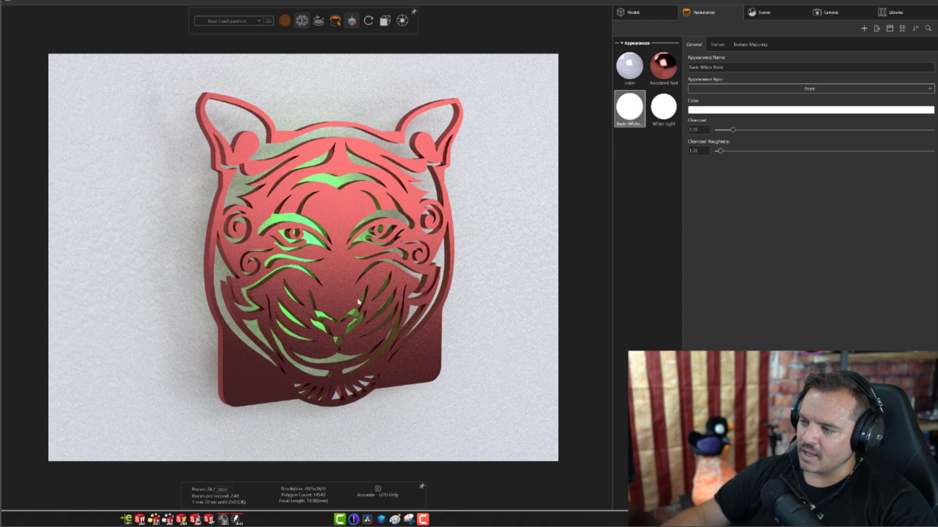
mouse_move(329, 405)
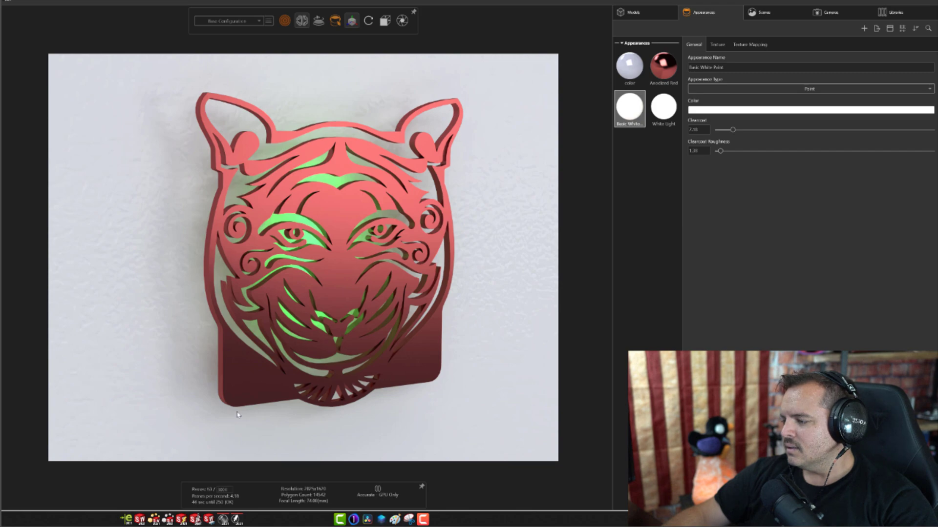
mouse_move(560, 325)
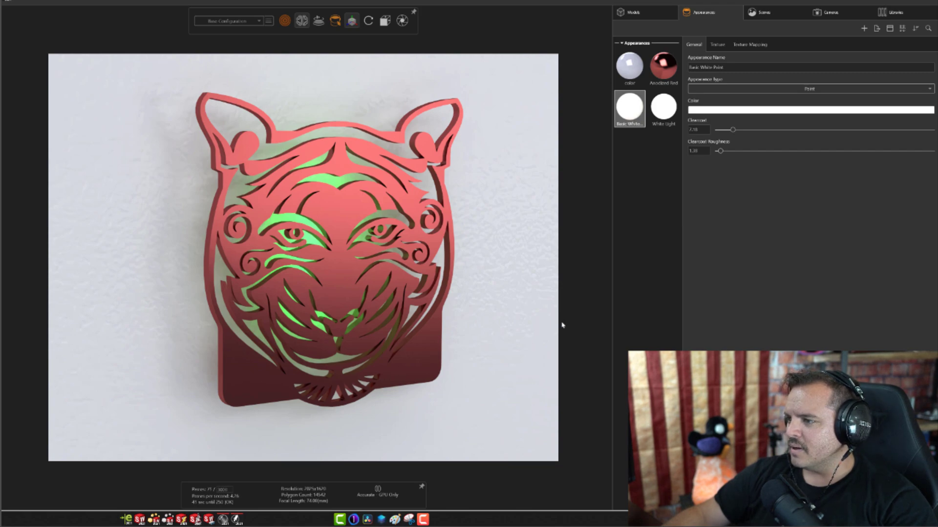
mouse_move(579, 315)
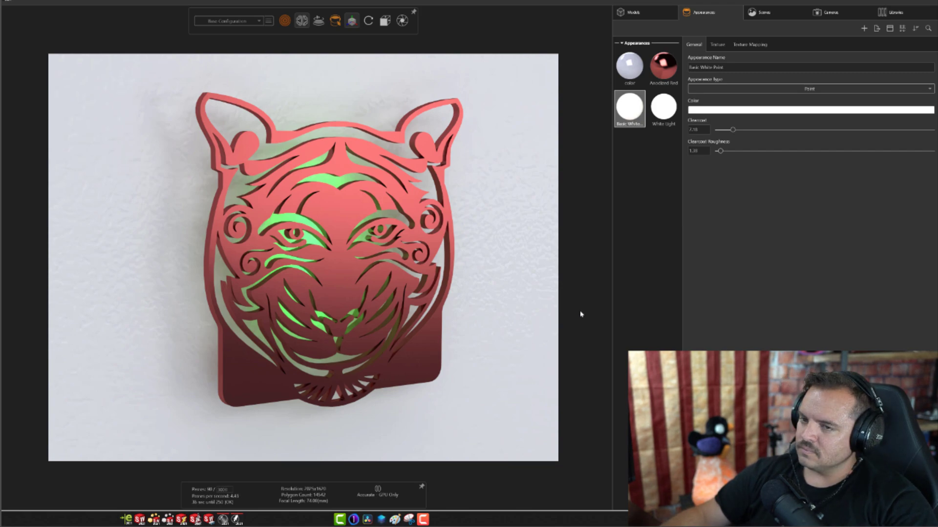